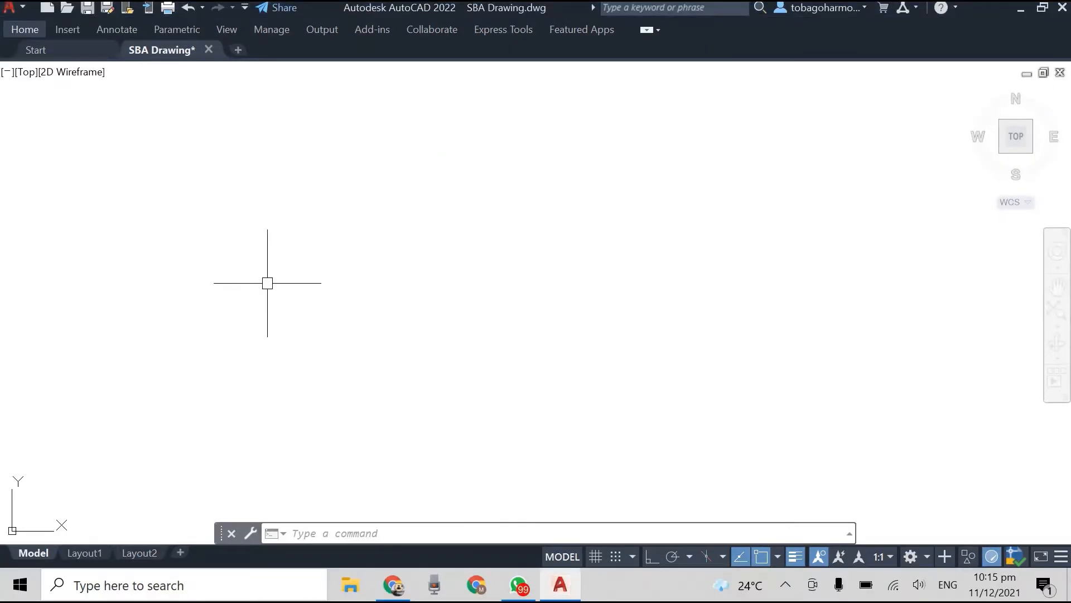
mouse_move(211, 326)
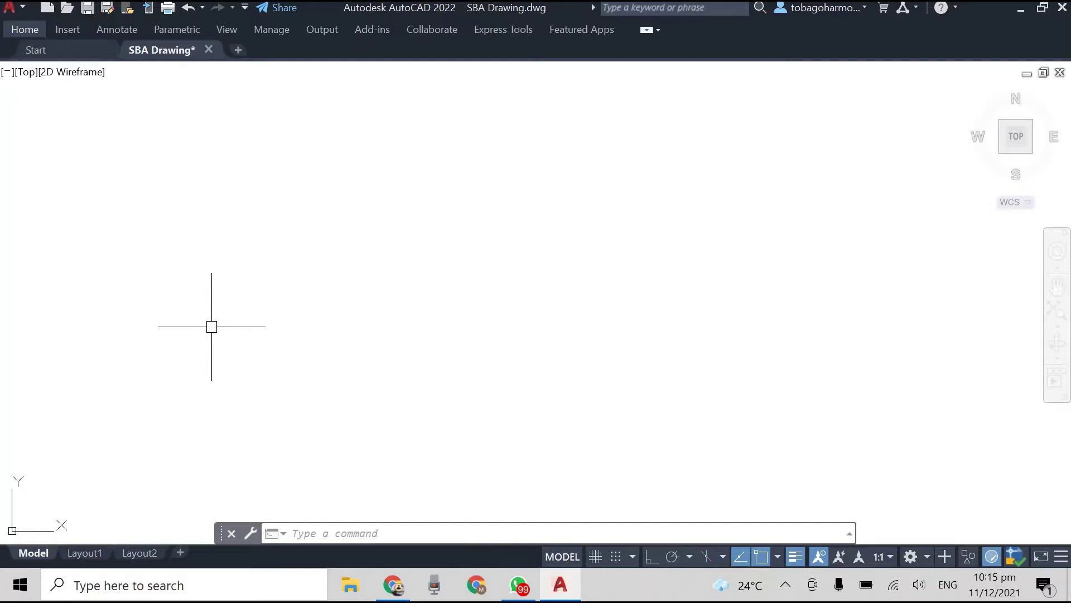
Step: Start LINE with Ortho on and draw the first 1000-unit vertical side downward
text(line)
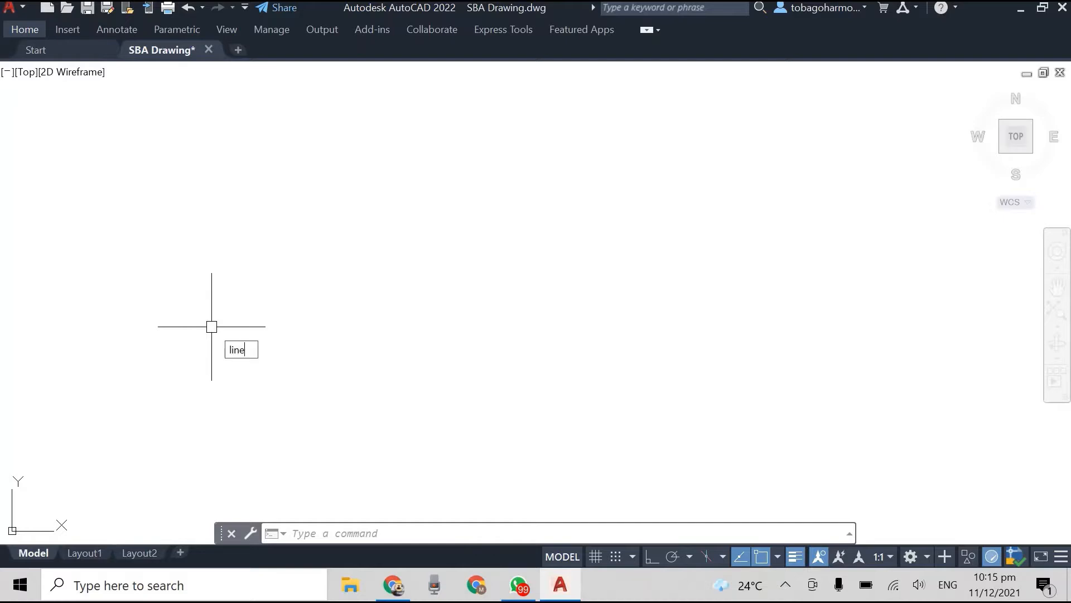
key(Return)
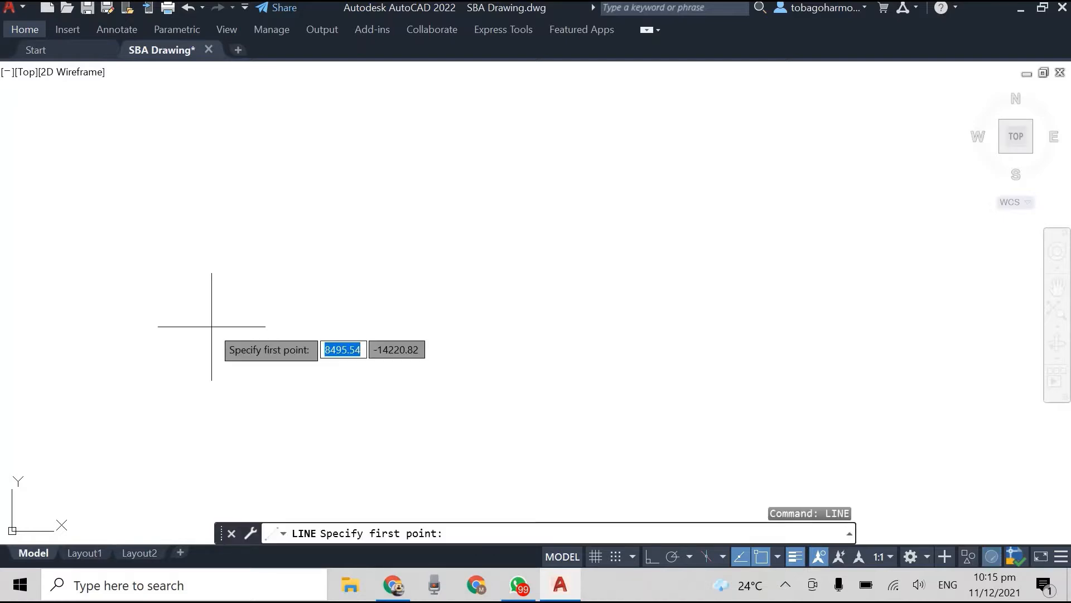
mouse_move(274, 225)
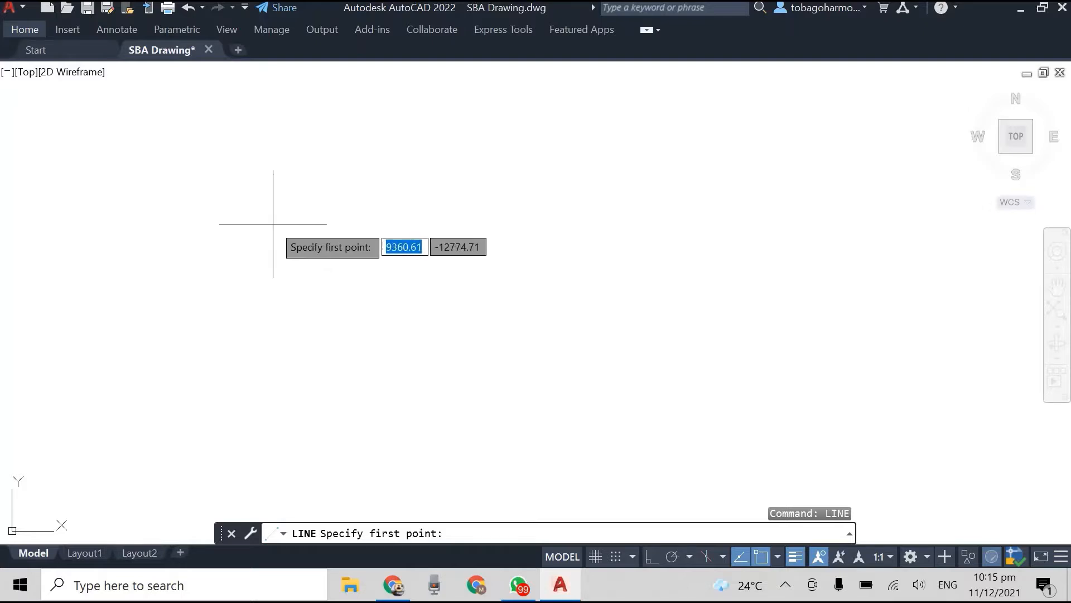
key(f8)
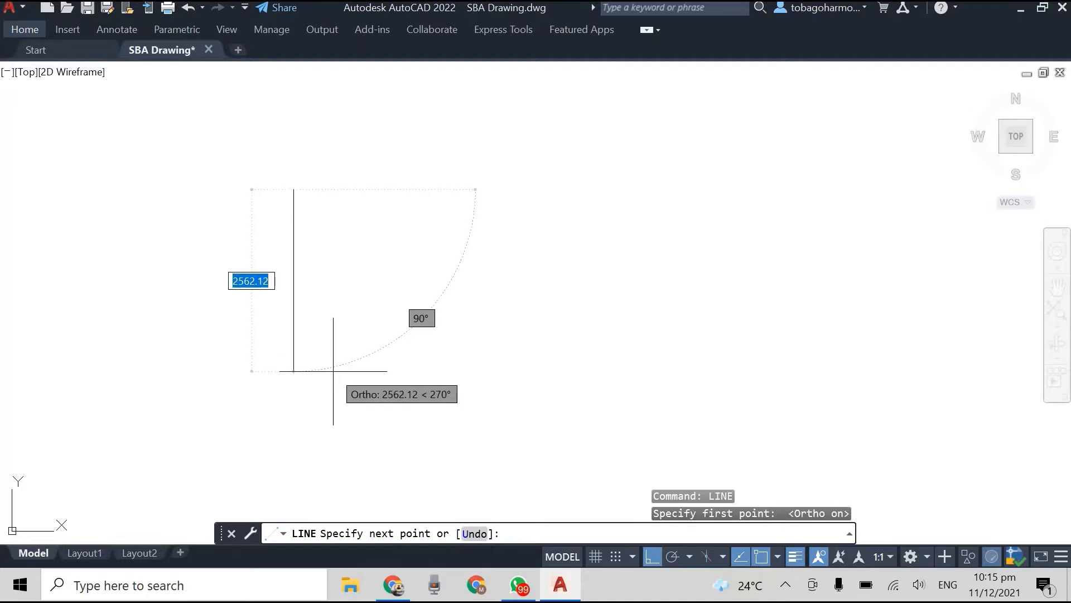
text(1000)
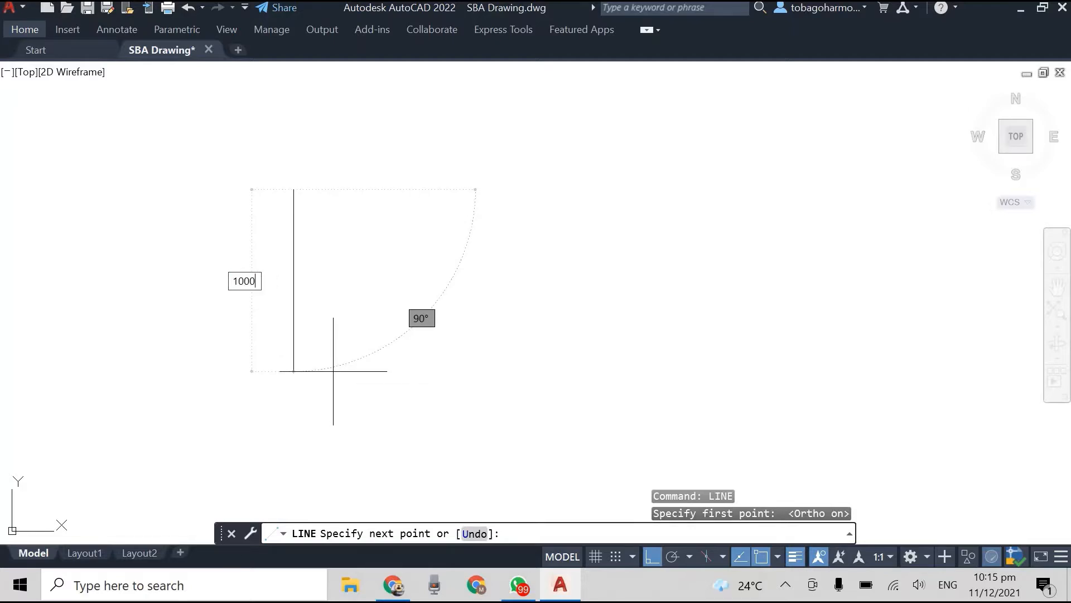
key(Return)
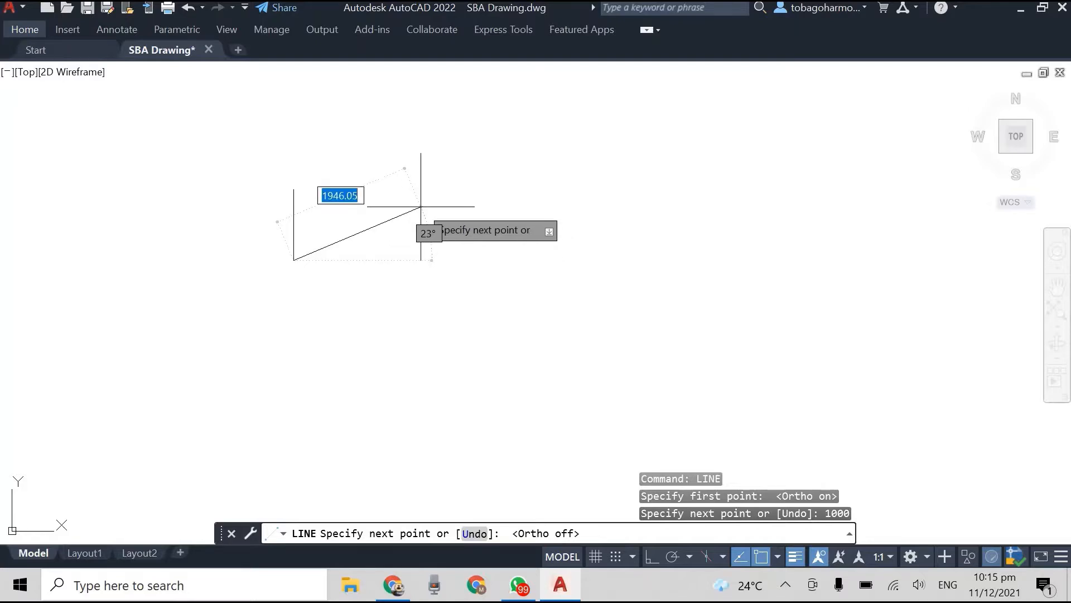
Step: Add the 1000-unit side at 30° and the second 1000-unit vertical side, then finish
text(1000.0)
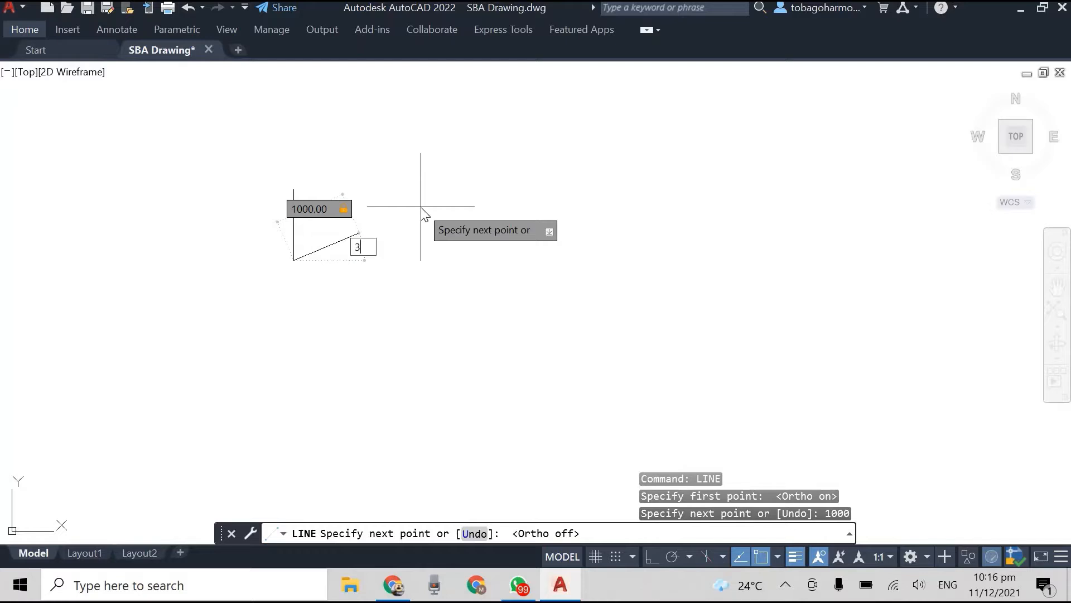
text(000)
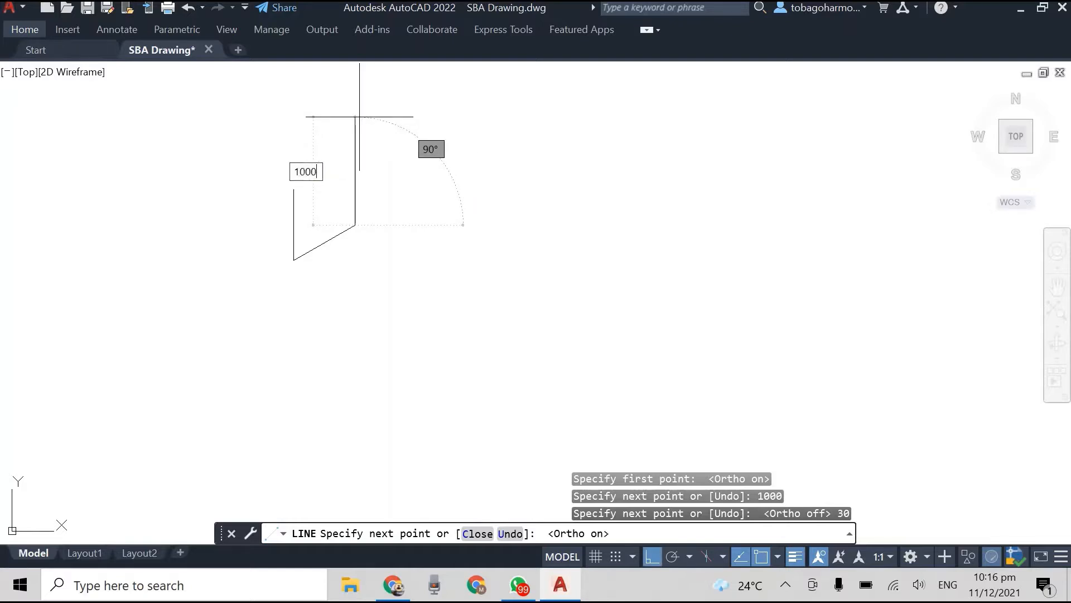
key(Escape)
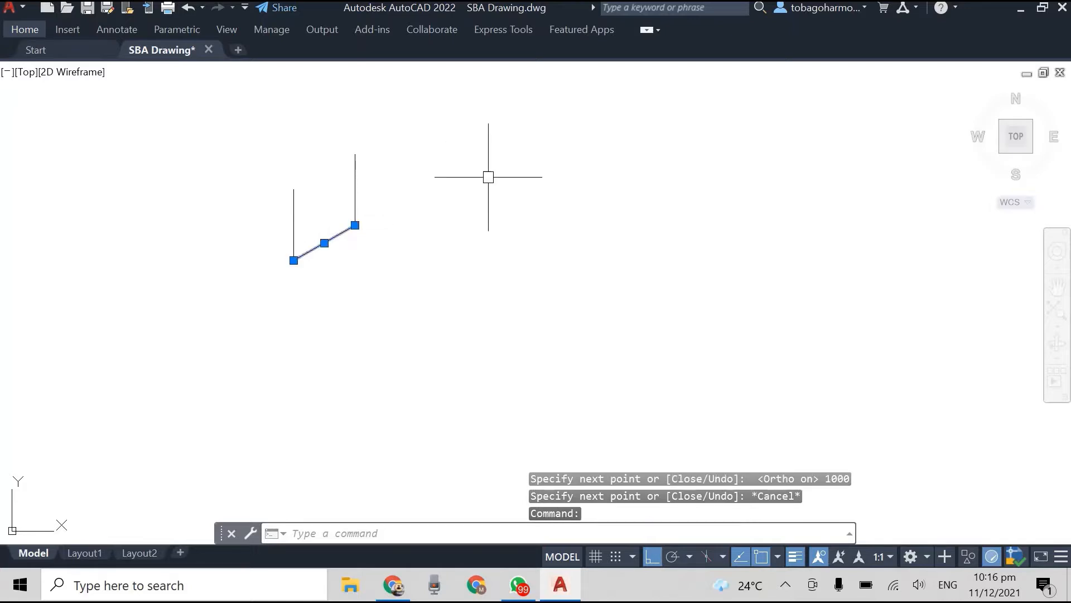
Step: Copy the slanted side from its lower end to the top, closing the rhombus
right_click(487, 178)
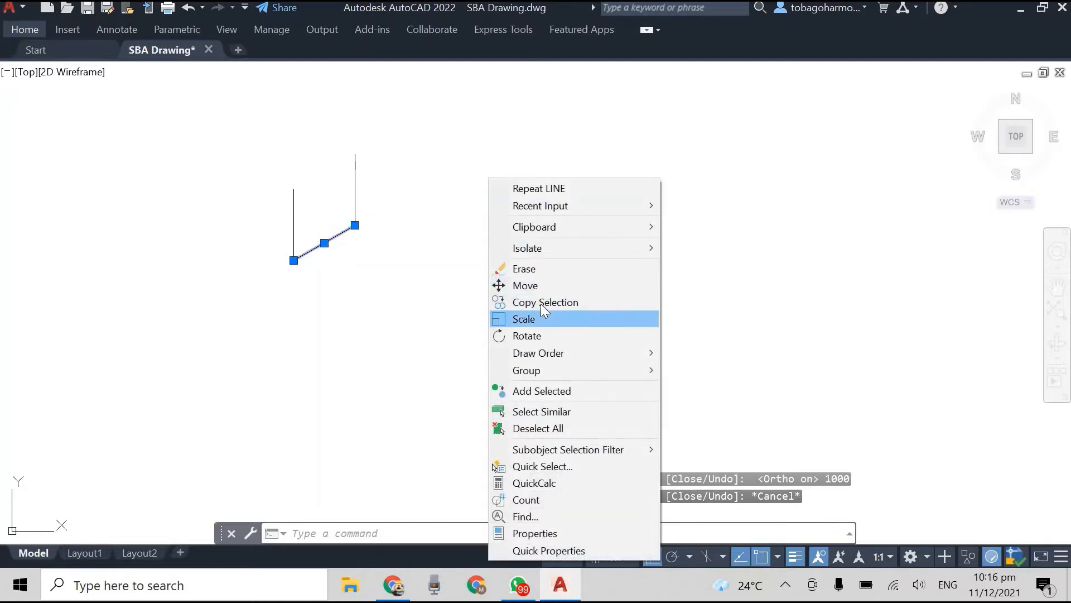
click(545, 303)
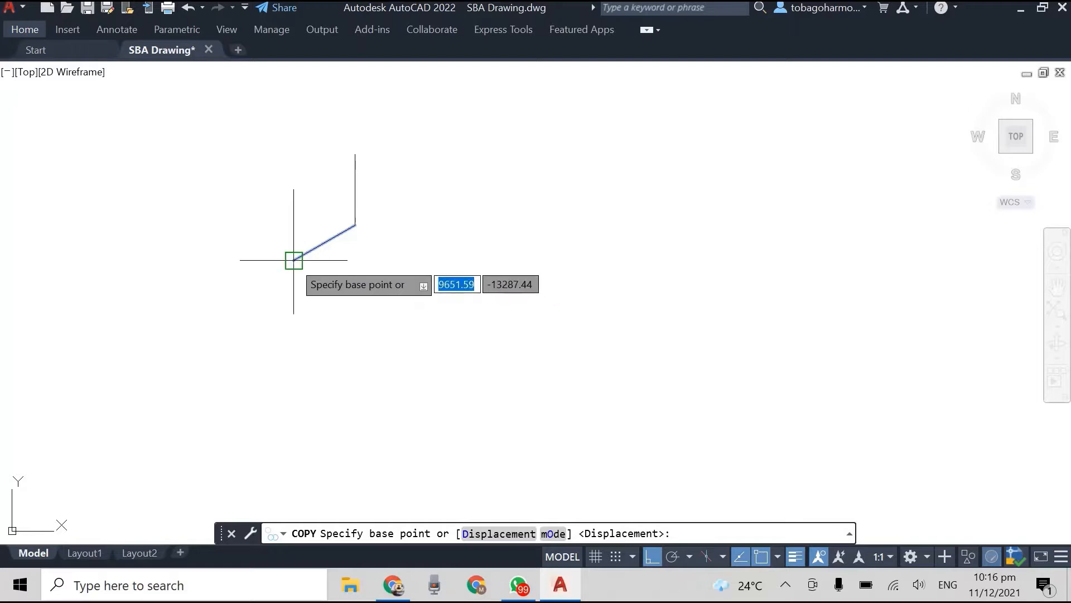
click(294, 260)
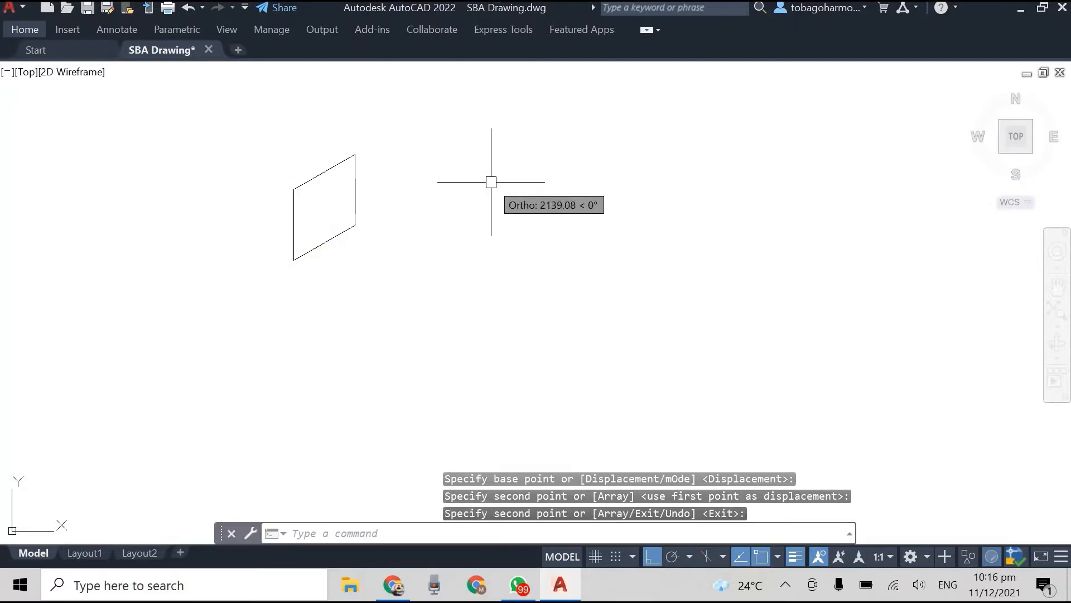
mouse_move(492, 181)
text(c)
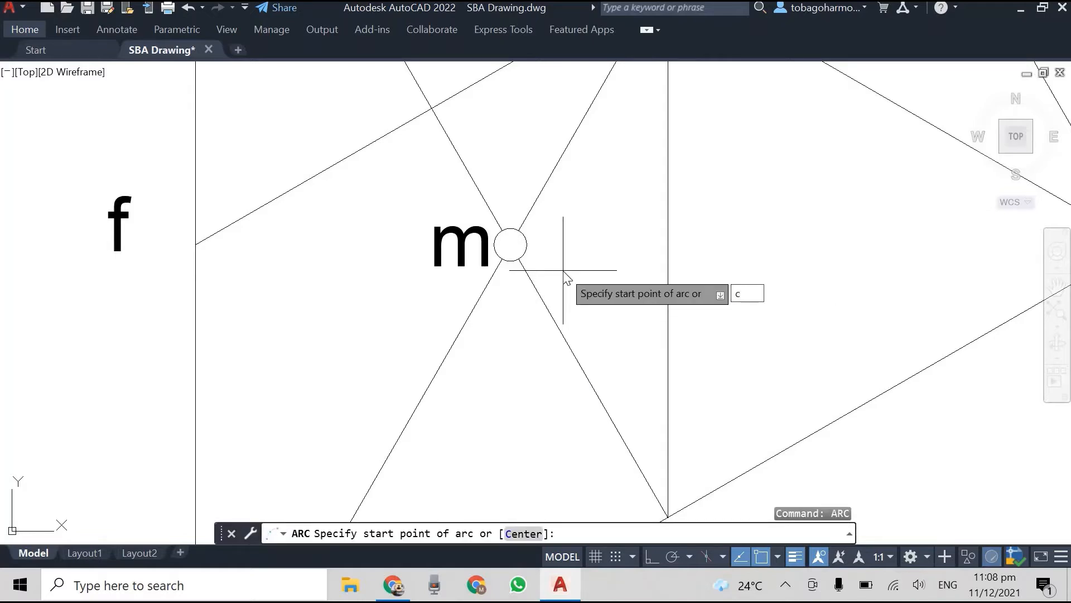
Step: Draw an arc with centre m from point f to point g
key(Return)
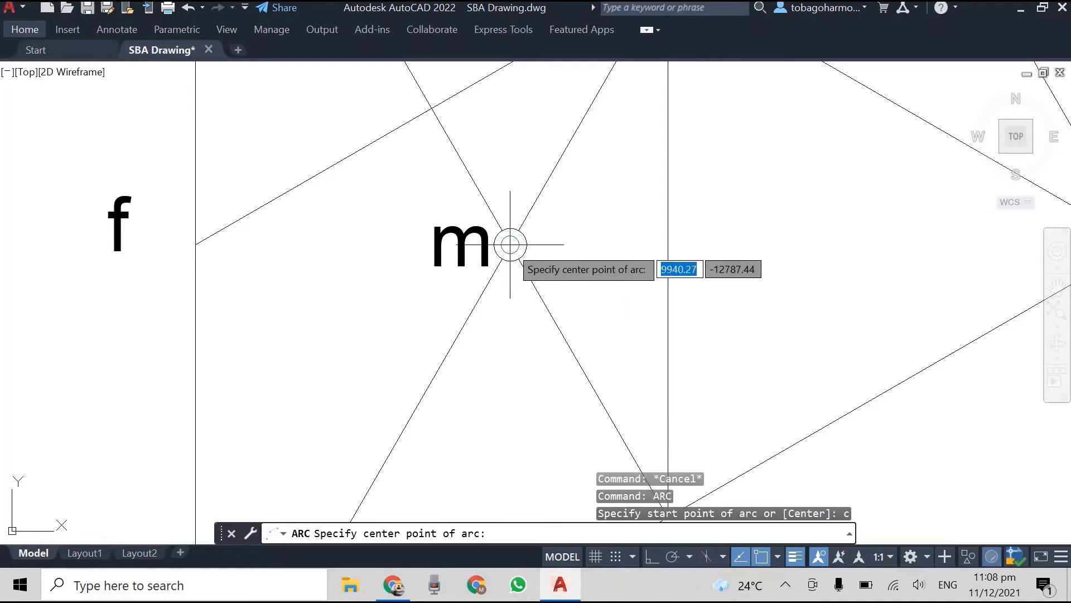
click(509, 245)
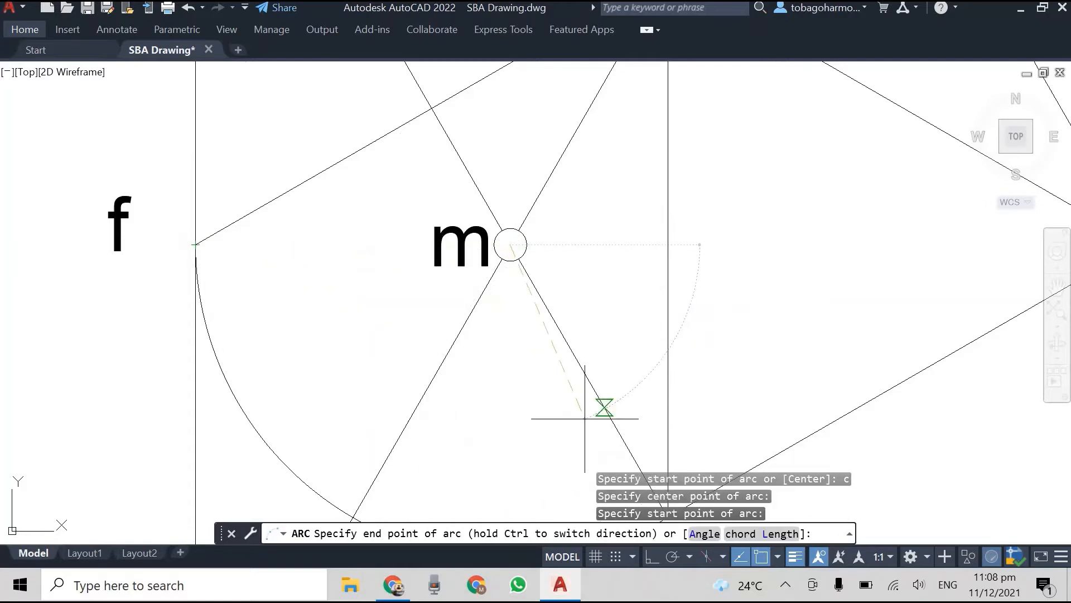
mouse_move(454, 313)
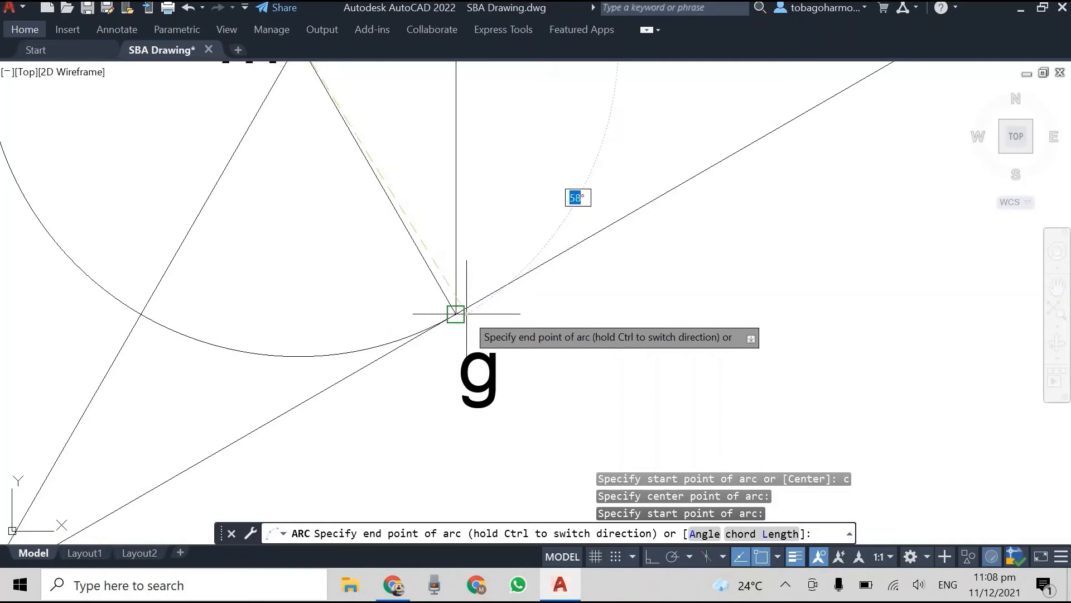
click(454, 313)
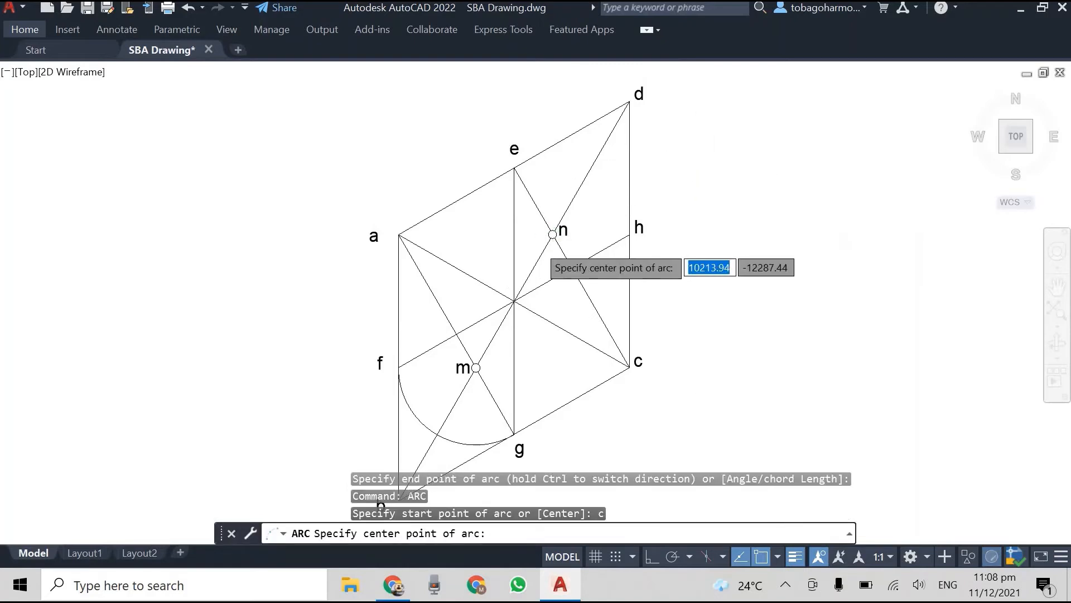
Step: Draw the mirrored arc with centre n from point h to point e
scroll(up, 3)
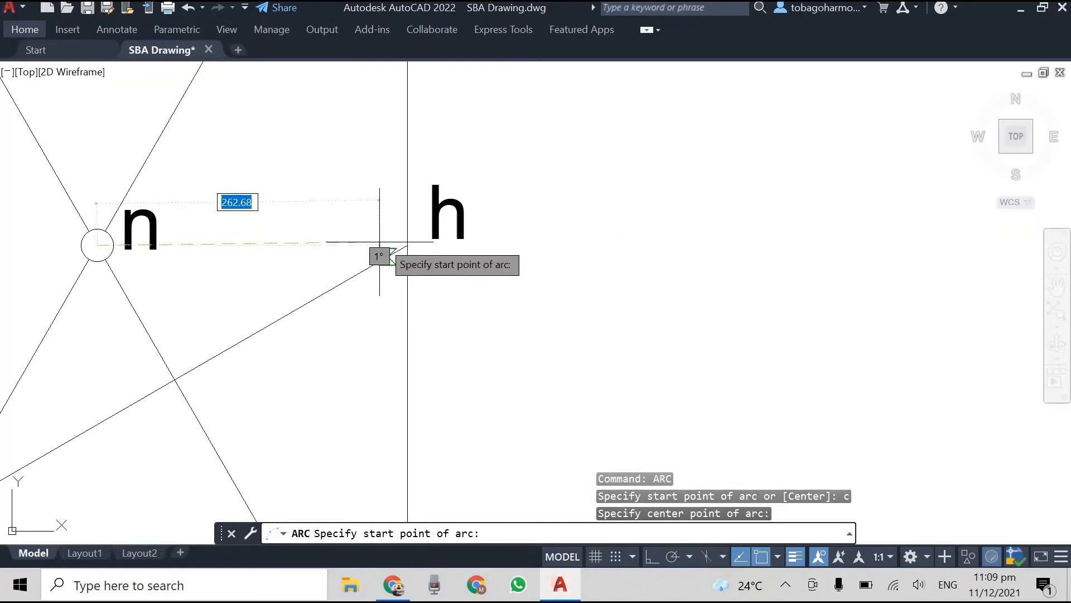
click(404, 248)
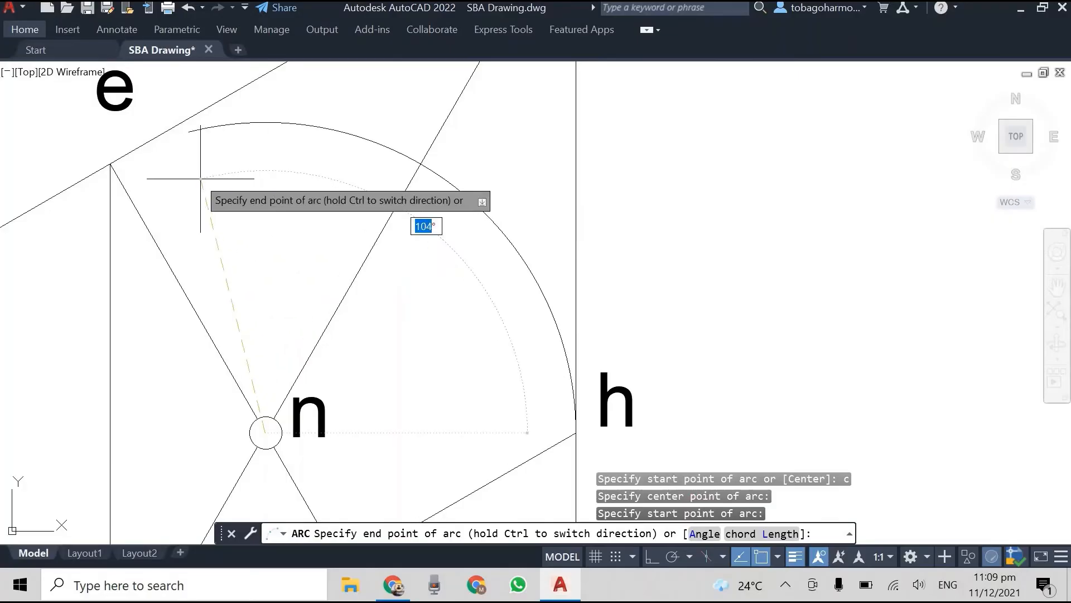
click(614, 160)
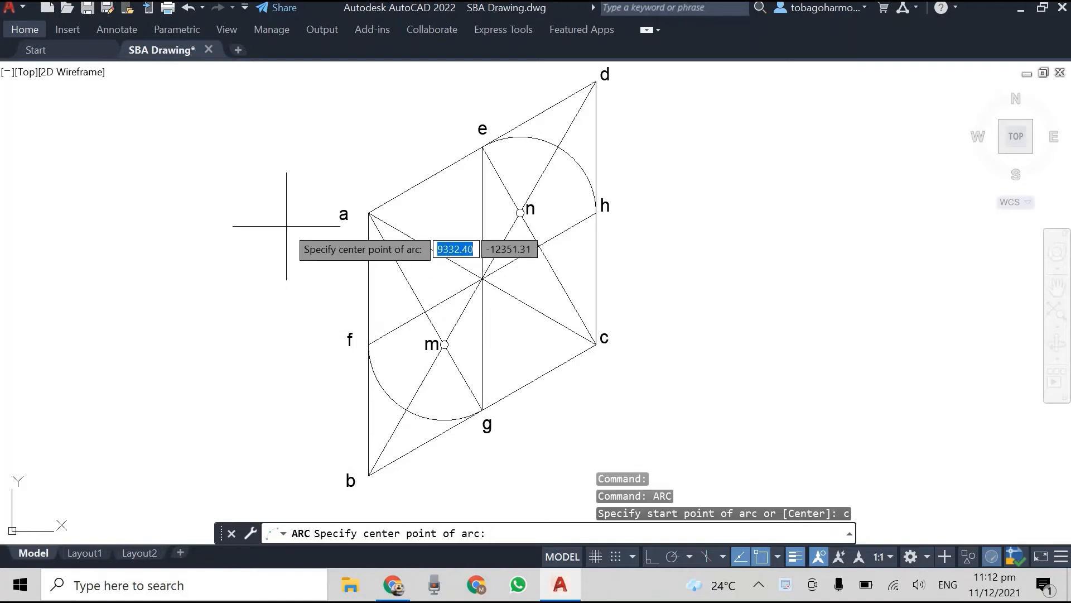
Step: Draw the large arc with centre at corner a starting from point g toward h
click(369, 212)
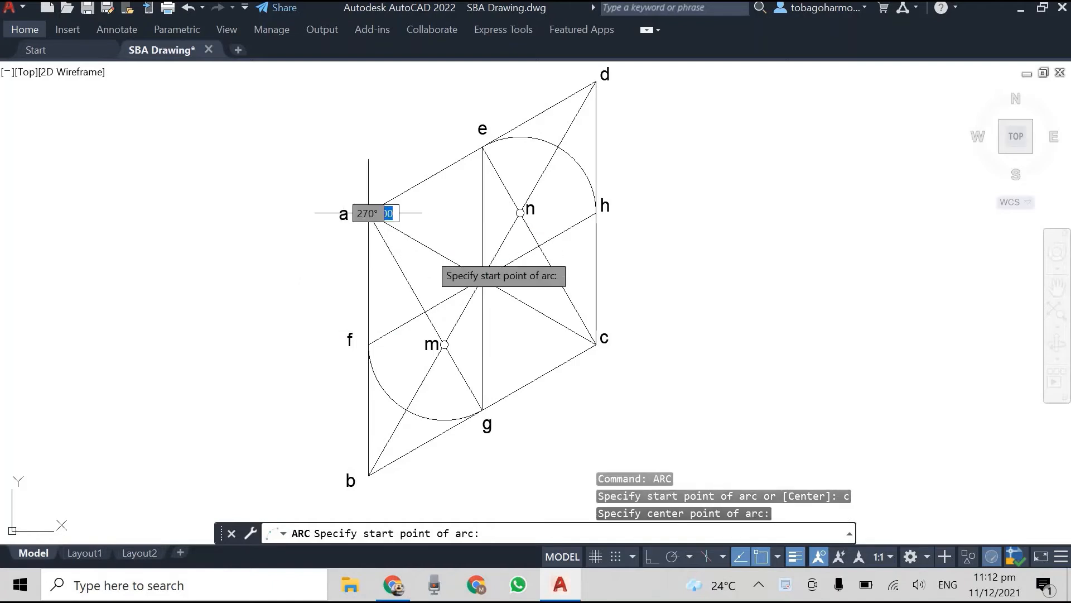
mouse_move(475, 410)
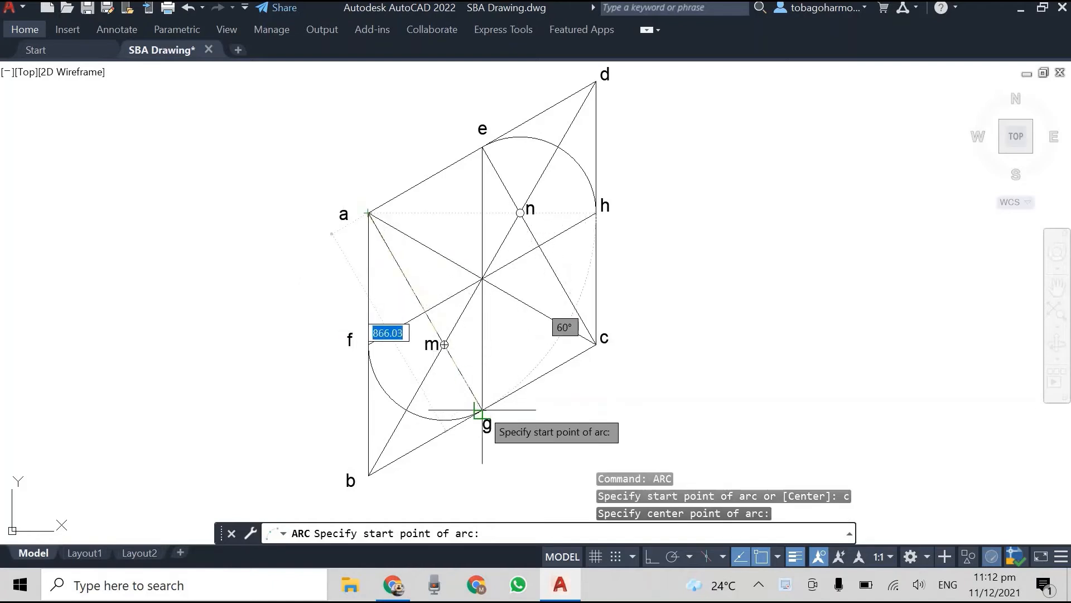
click(476, 410)
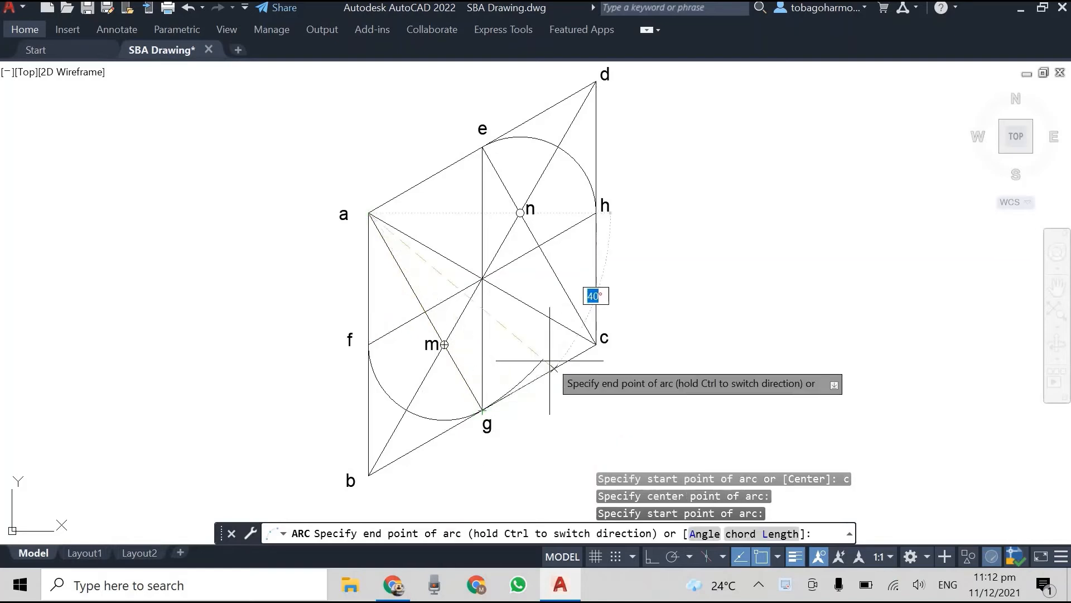
mouse_move(595, 212)
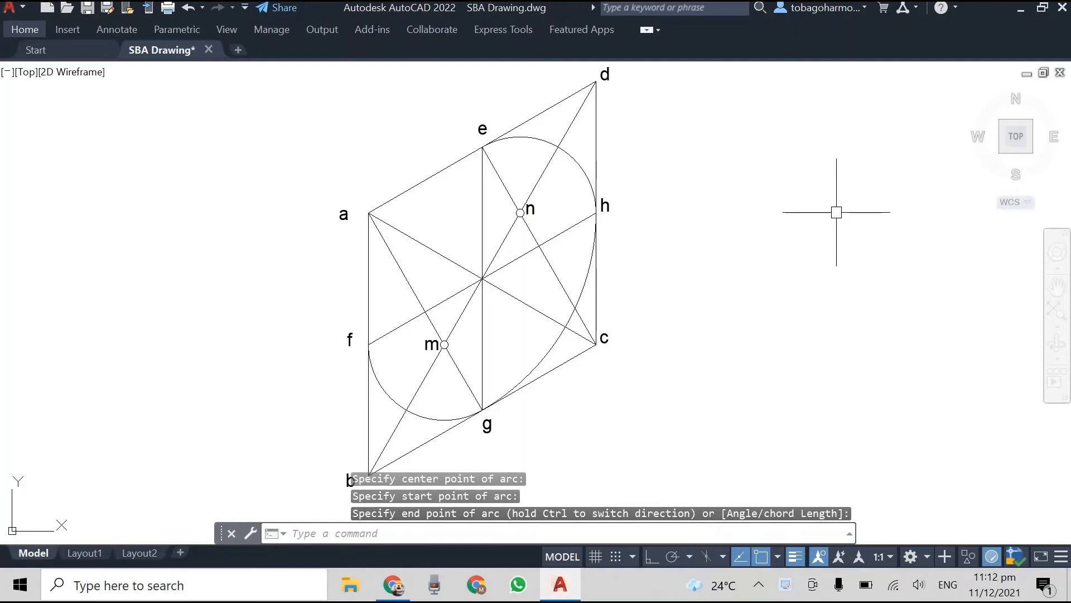
mouse_move(743, 184)
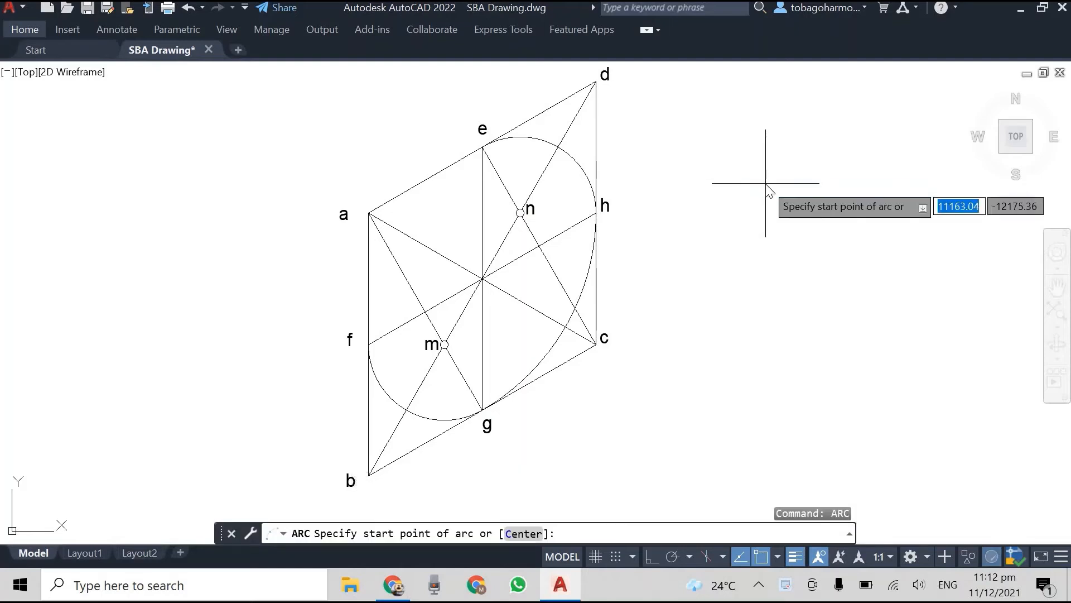
Step: Draw the final arc with centre at corner c starting from point f toward e
text(c)
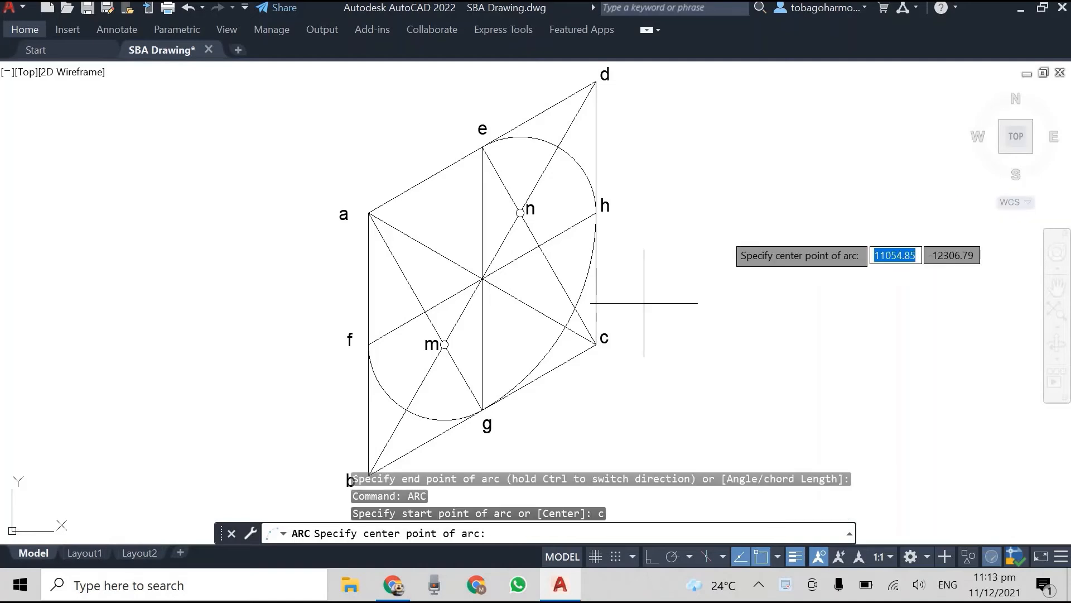
mouse_move(595, 341)
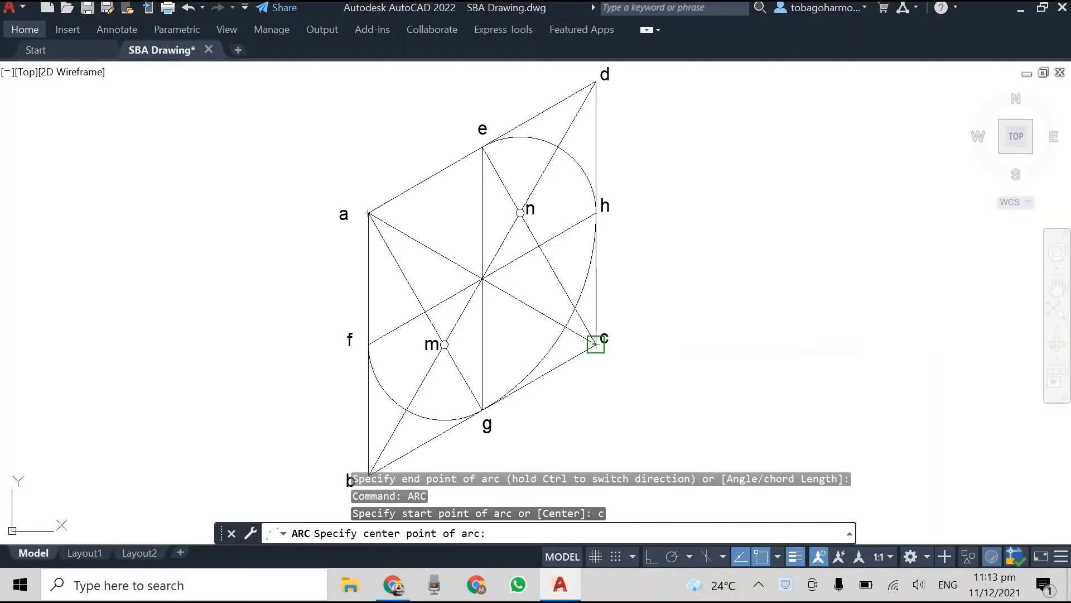
click(596, 344)
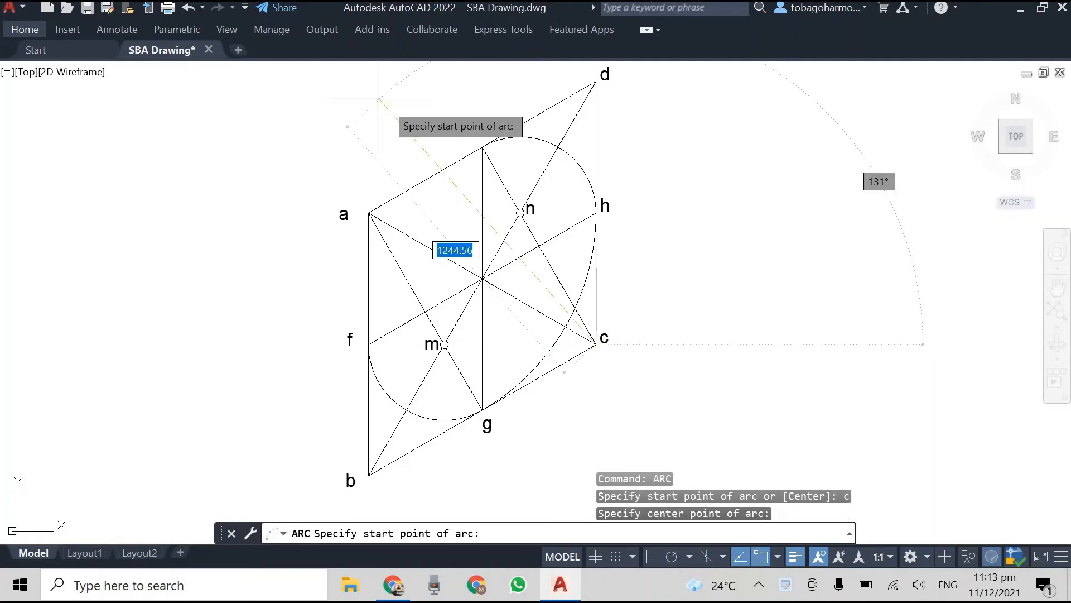
click(482, 146)
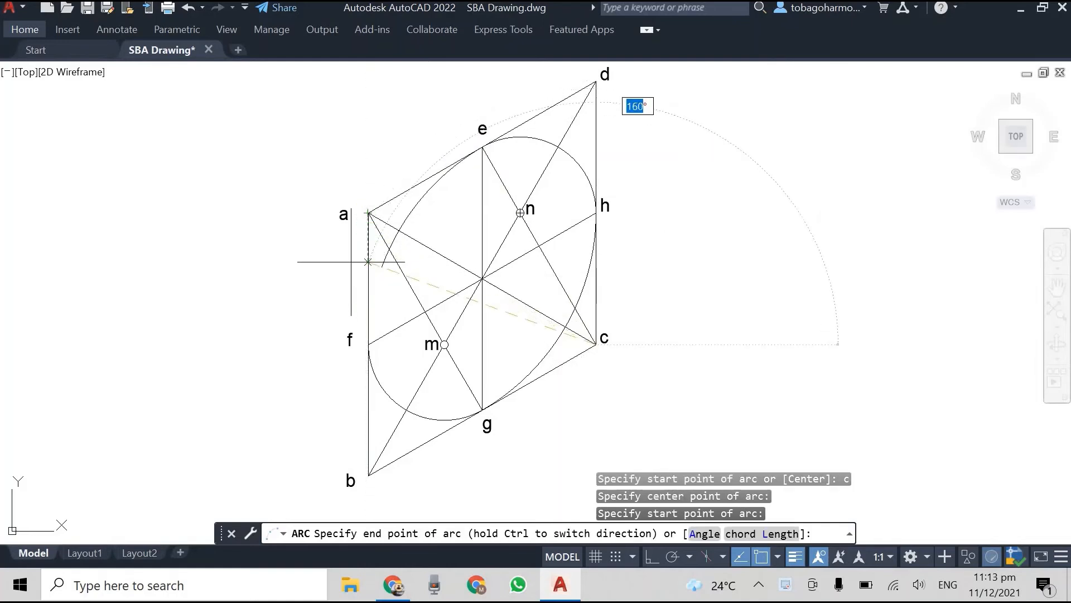
mouse_move(369, 344)
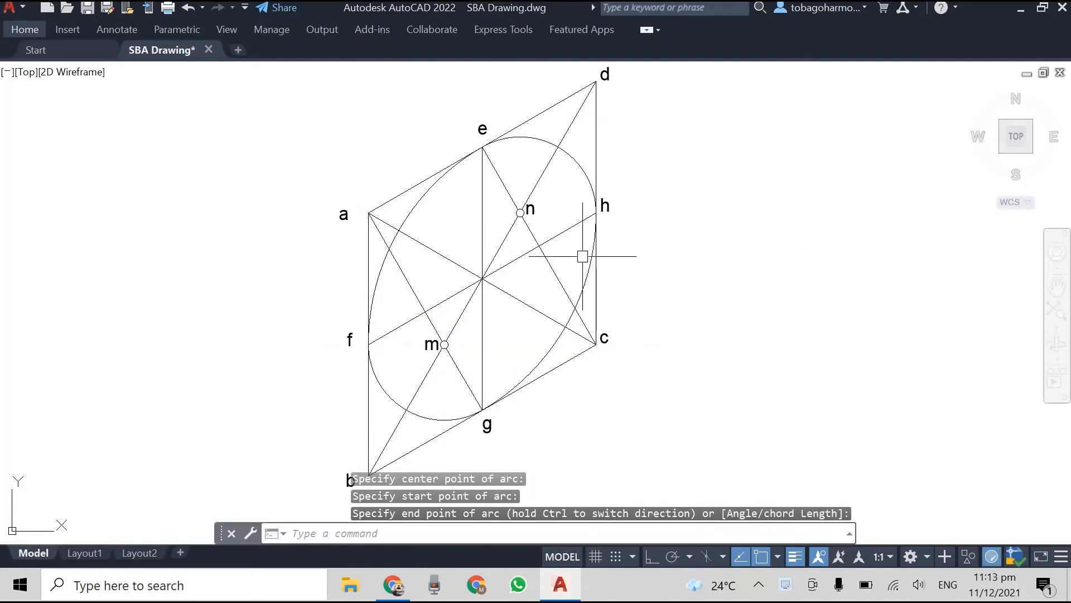
mouse_move(153, 255)
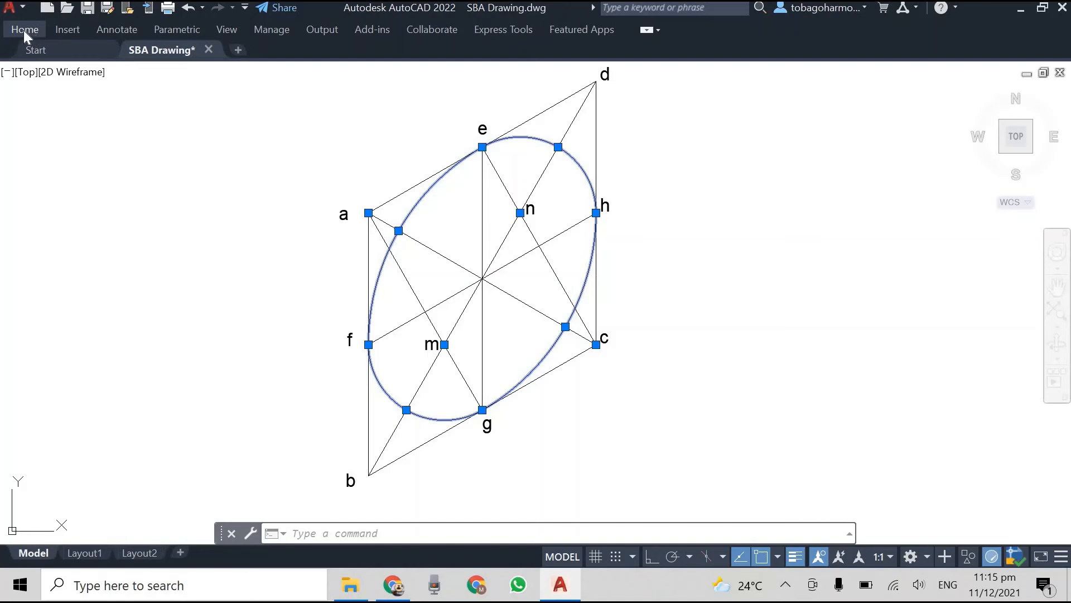
Step: Move the four selected ellipse arcs onto the magenta layer
click(24, 29)
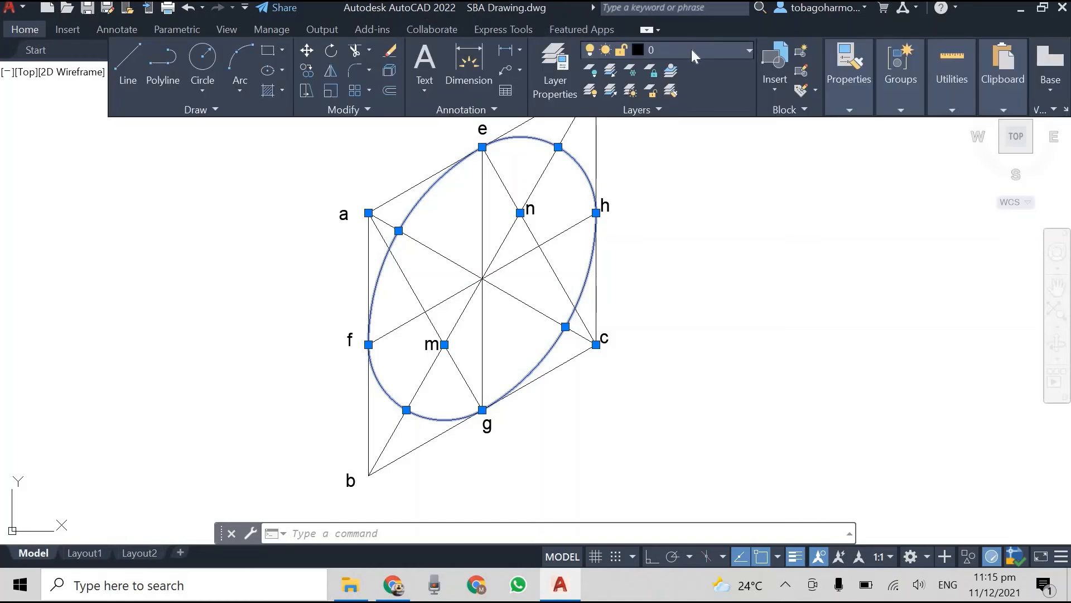
click(748, 49)
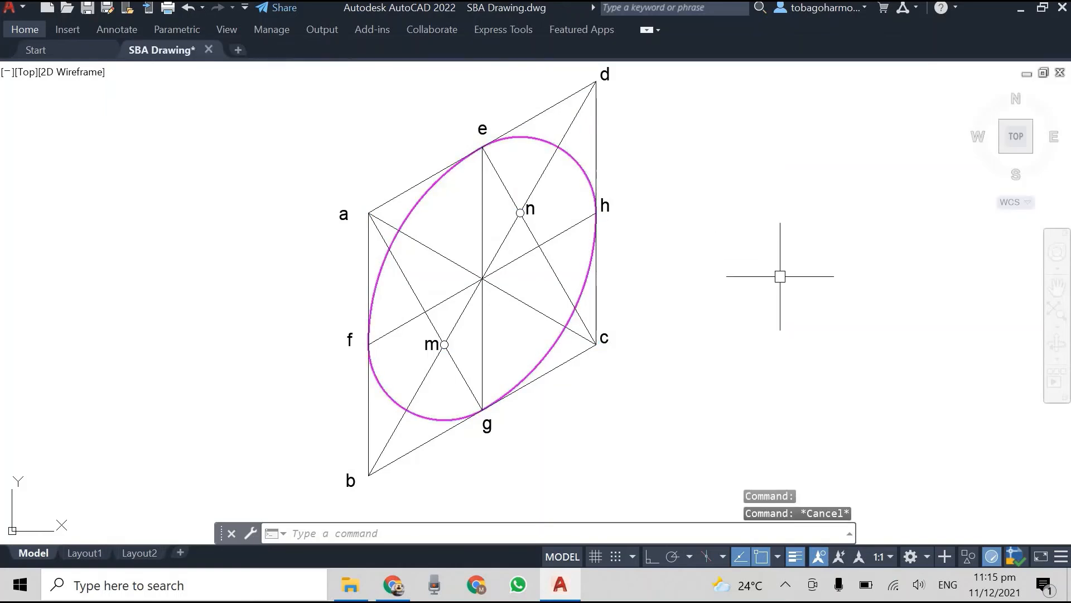
mouse_move(717, 233)
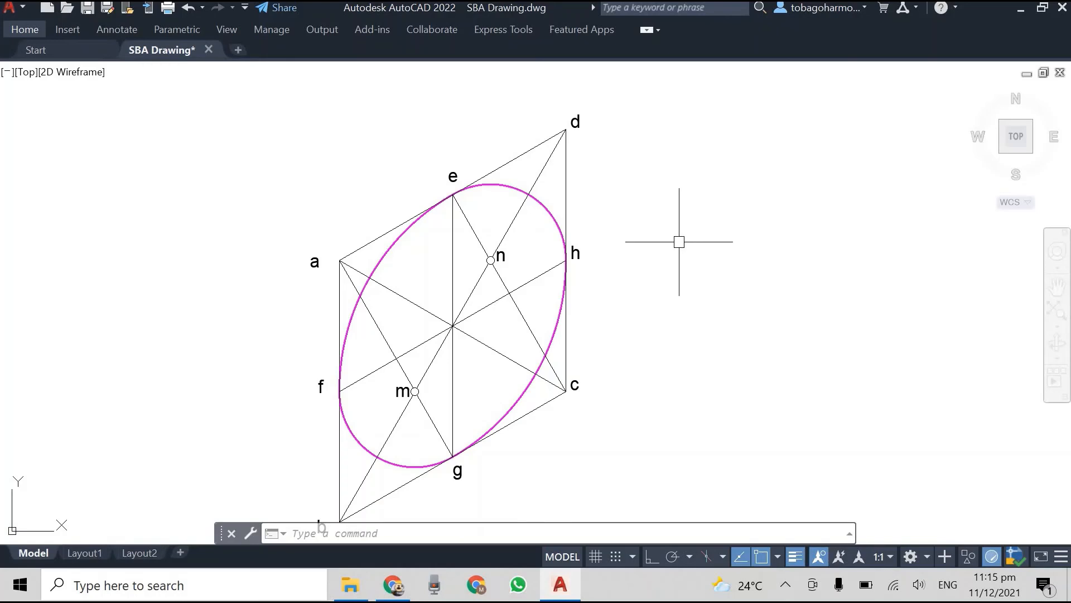
mouse_move(525, 339)
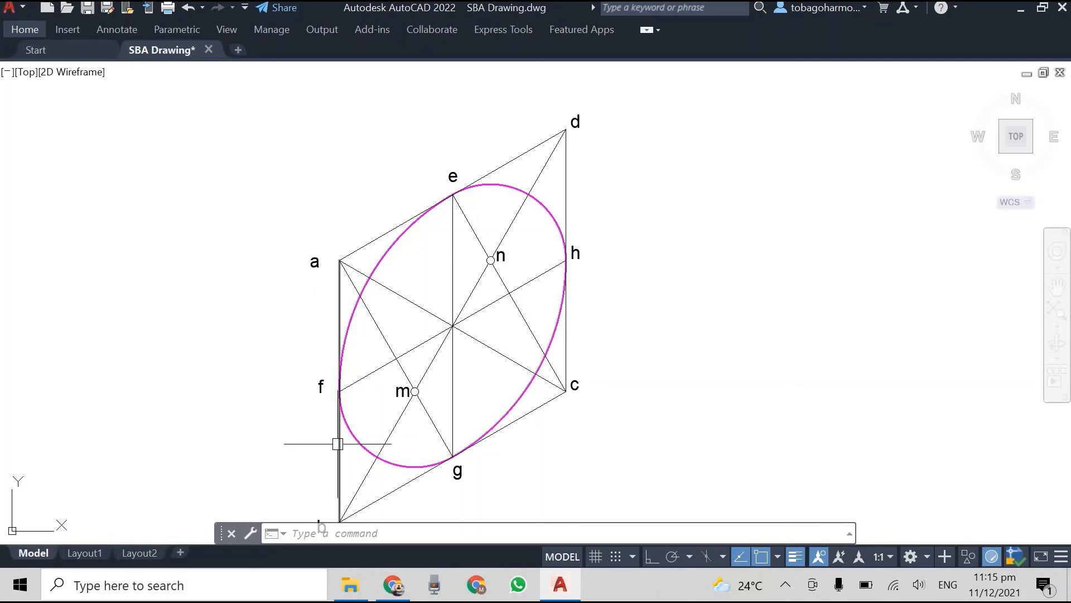
mouse_move(219, 406)
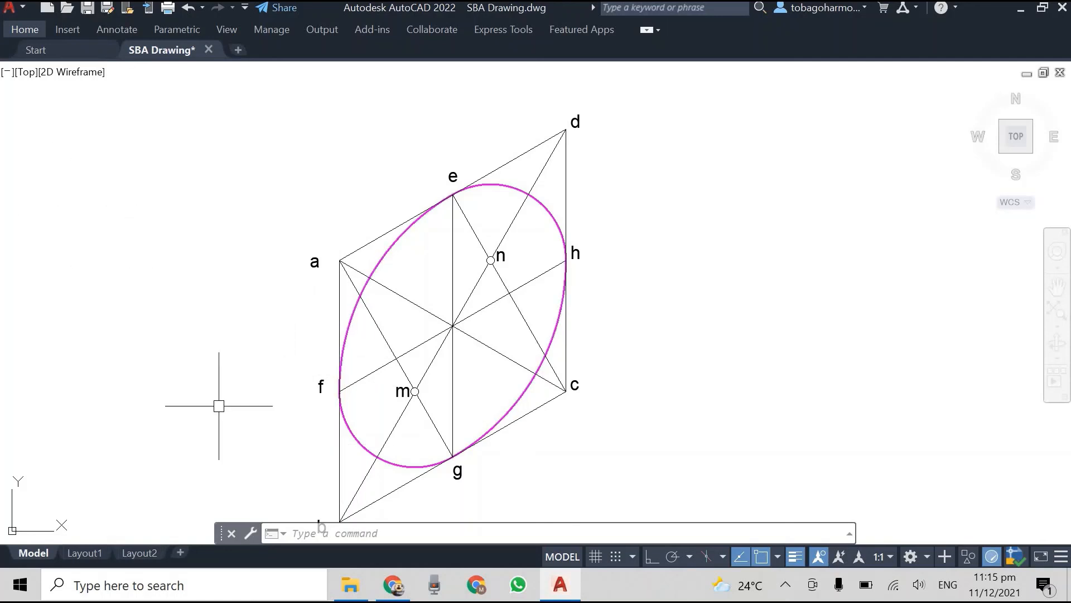
mouse_move(861, 221)
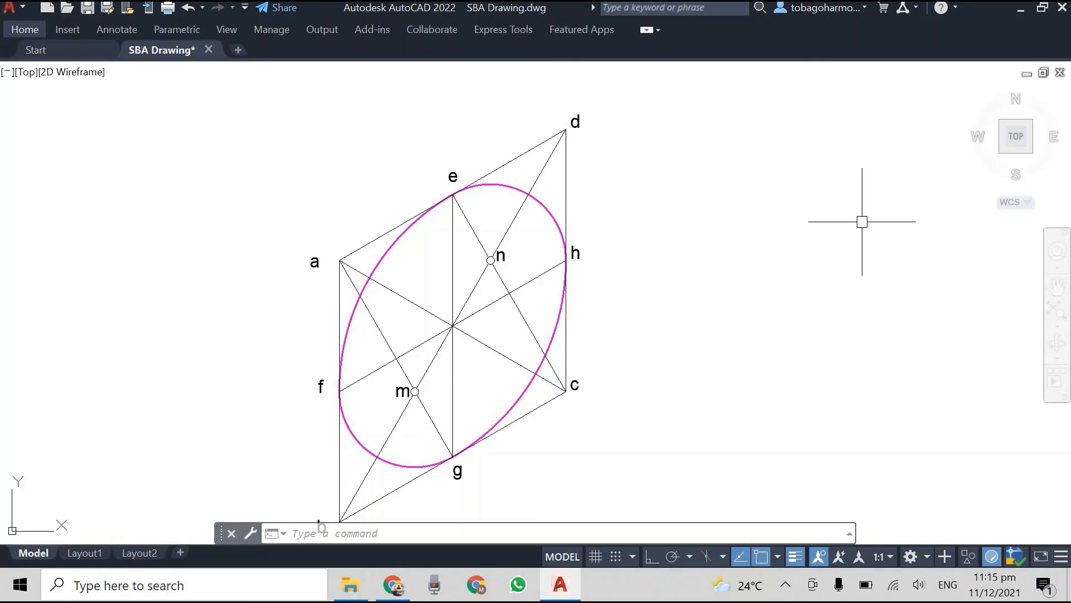
mouse_move(787, 232)
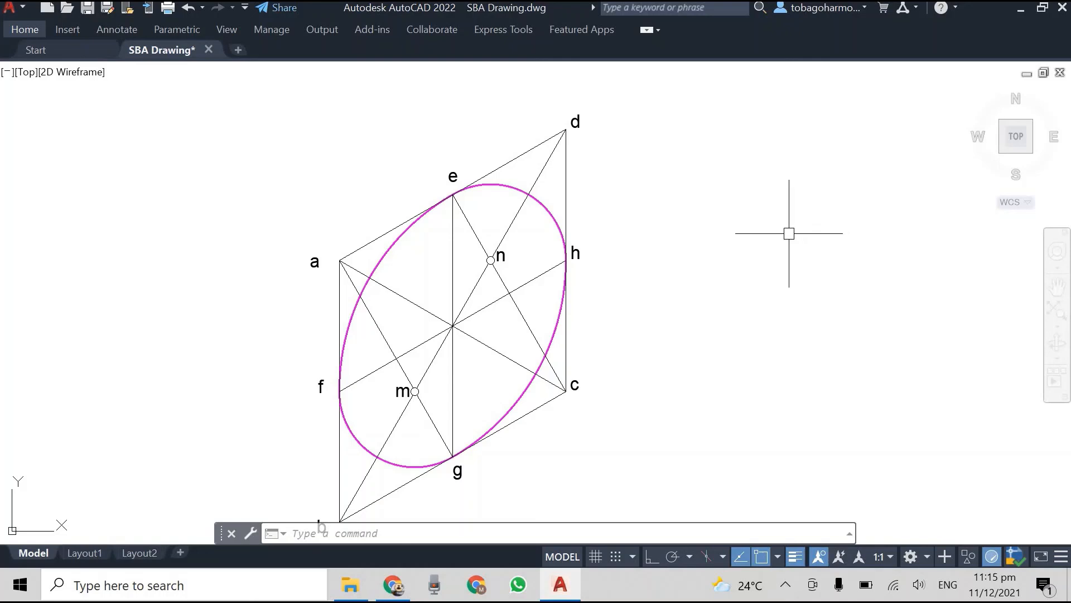
mouse_move(699, 292)
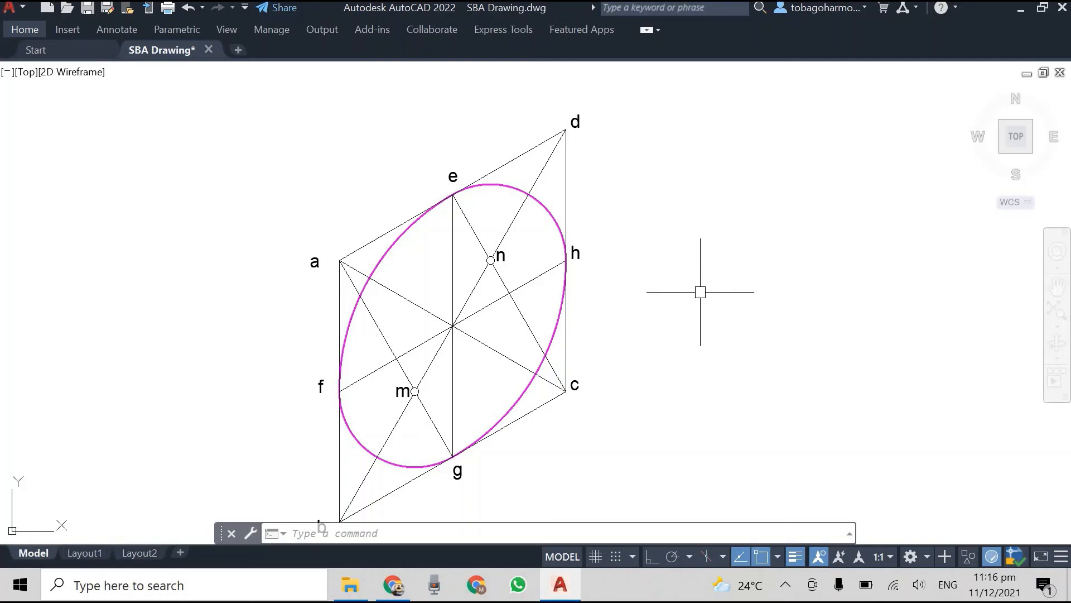